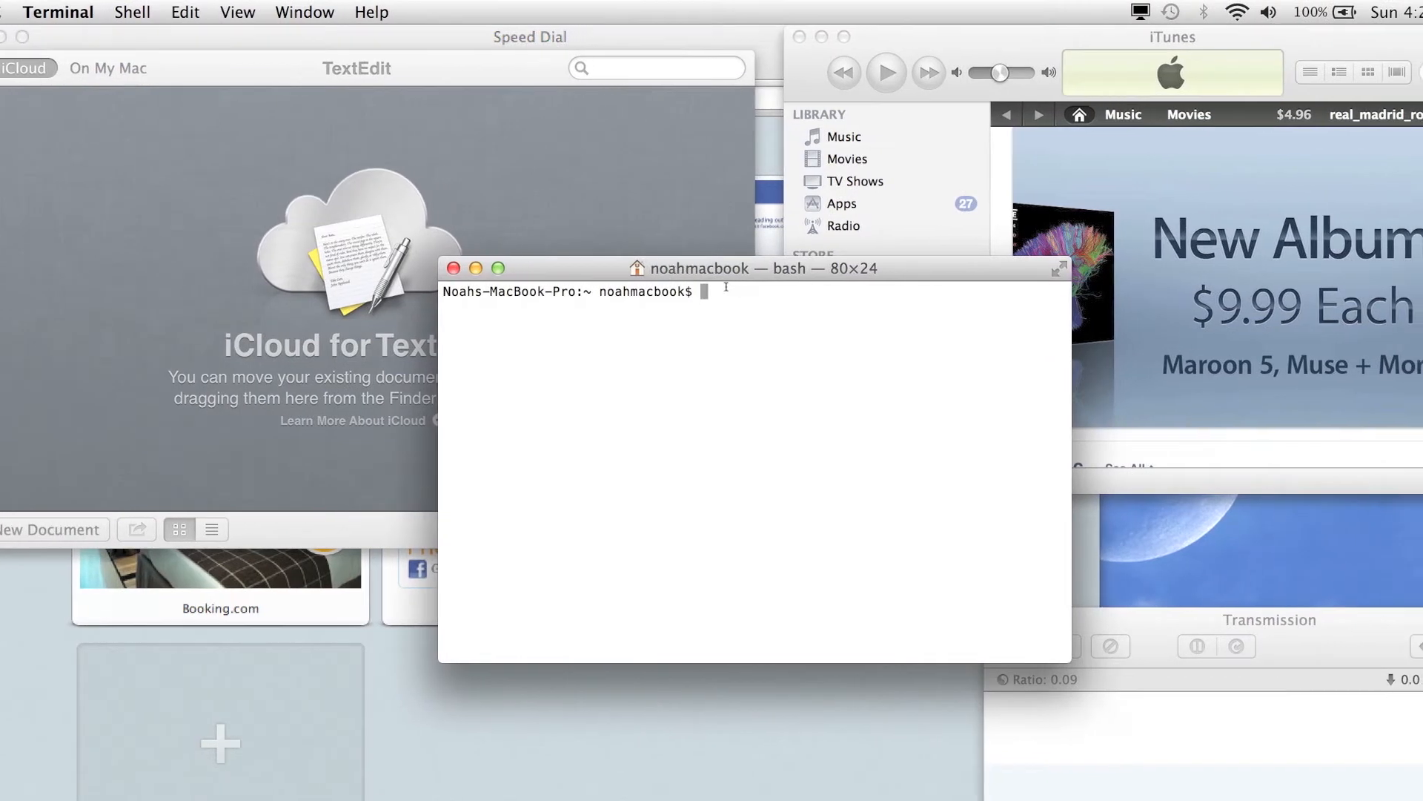
Step: Run killall TextEdit so the TextEdit window closes and the prompt returns
{"action": "type", "text": "kil"}
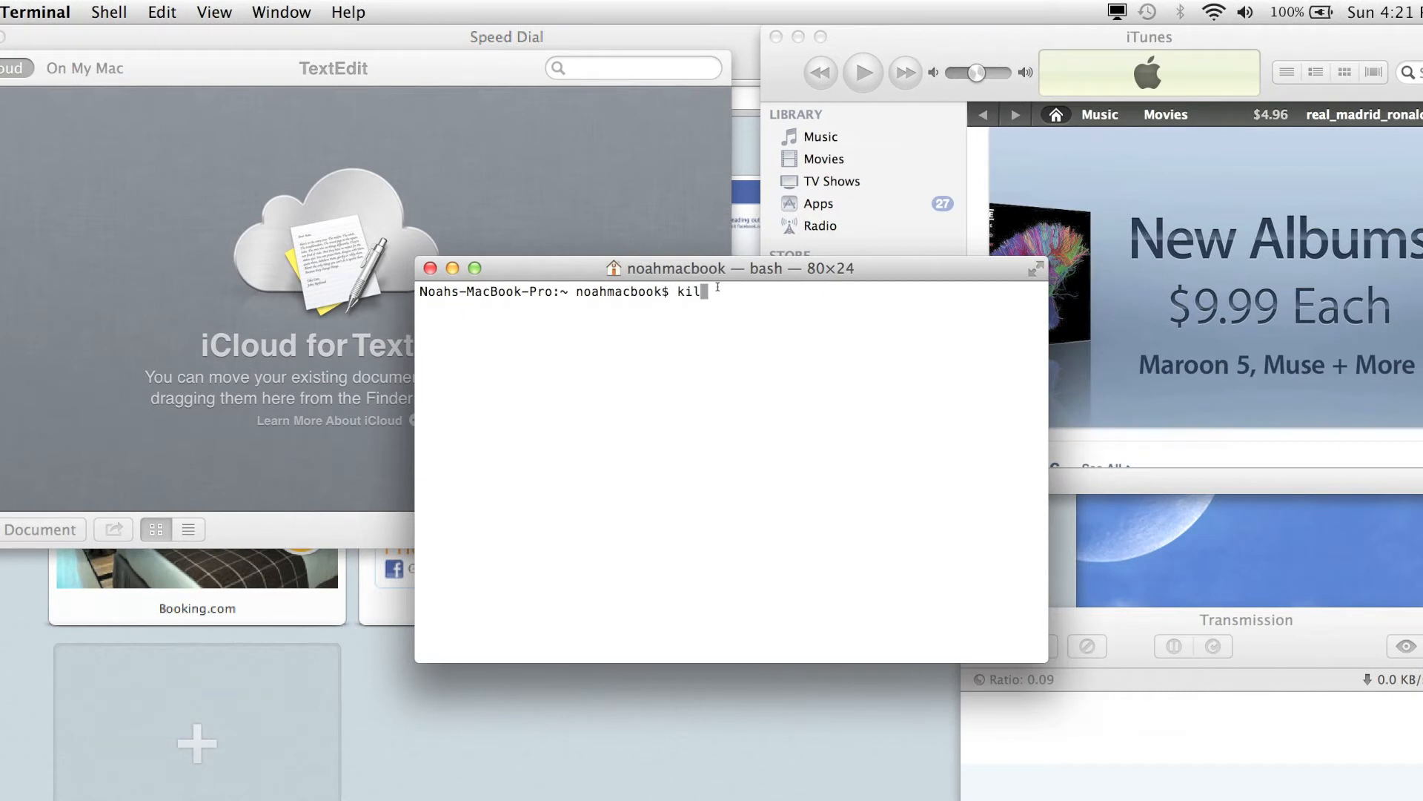
{"action": "type", "text": "lall"}
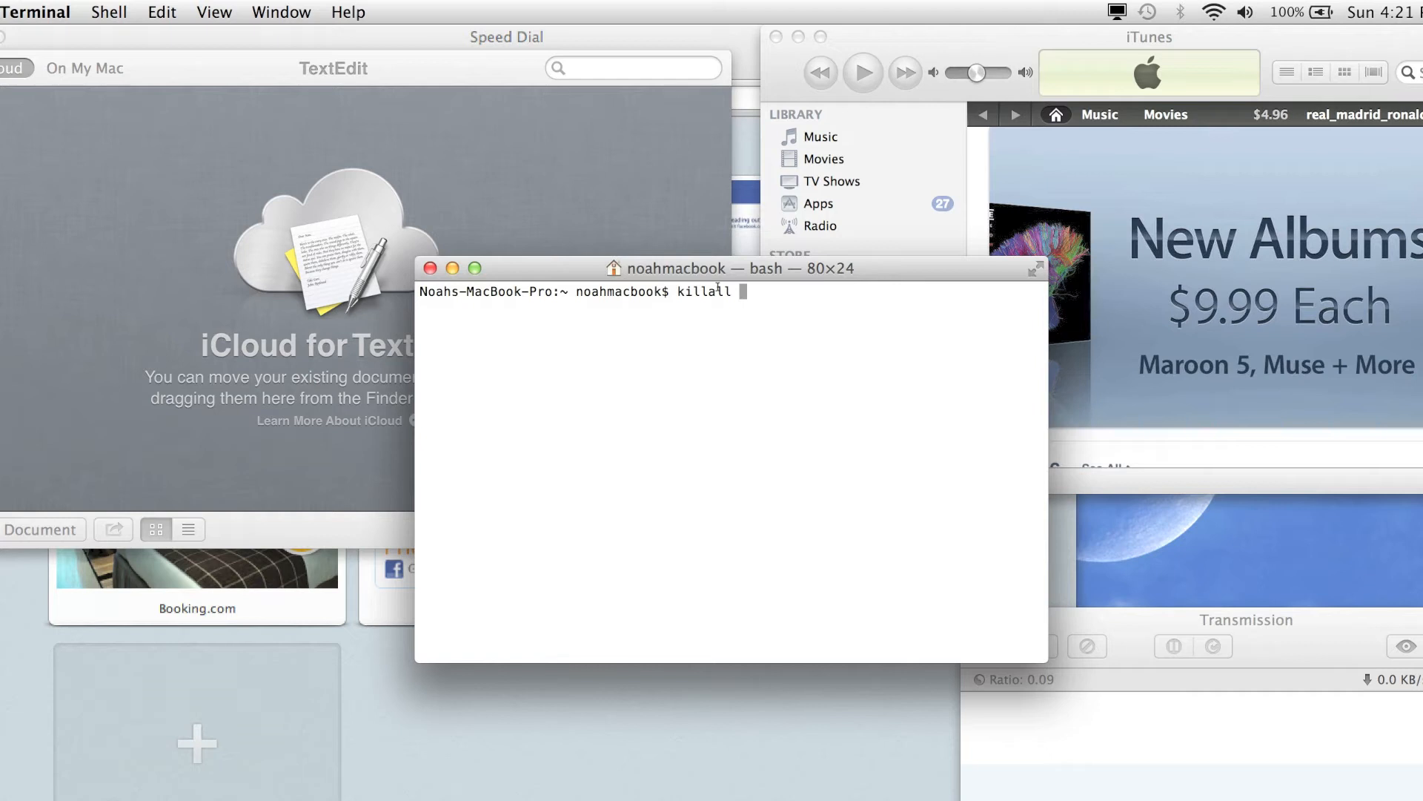
{"action": "type", "text": "\""}
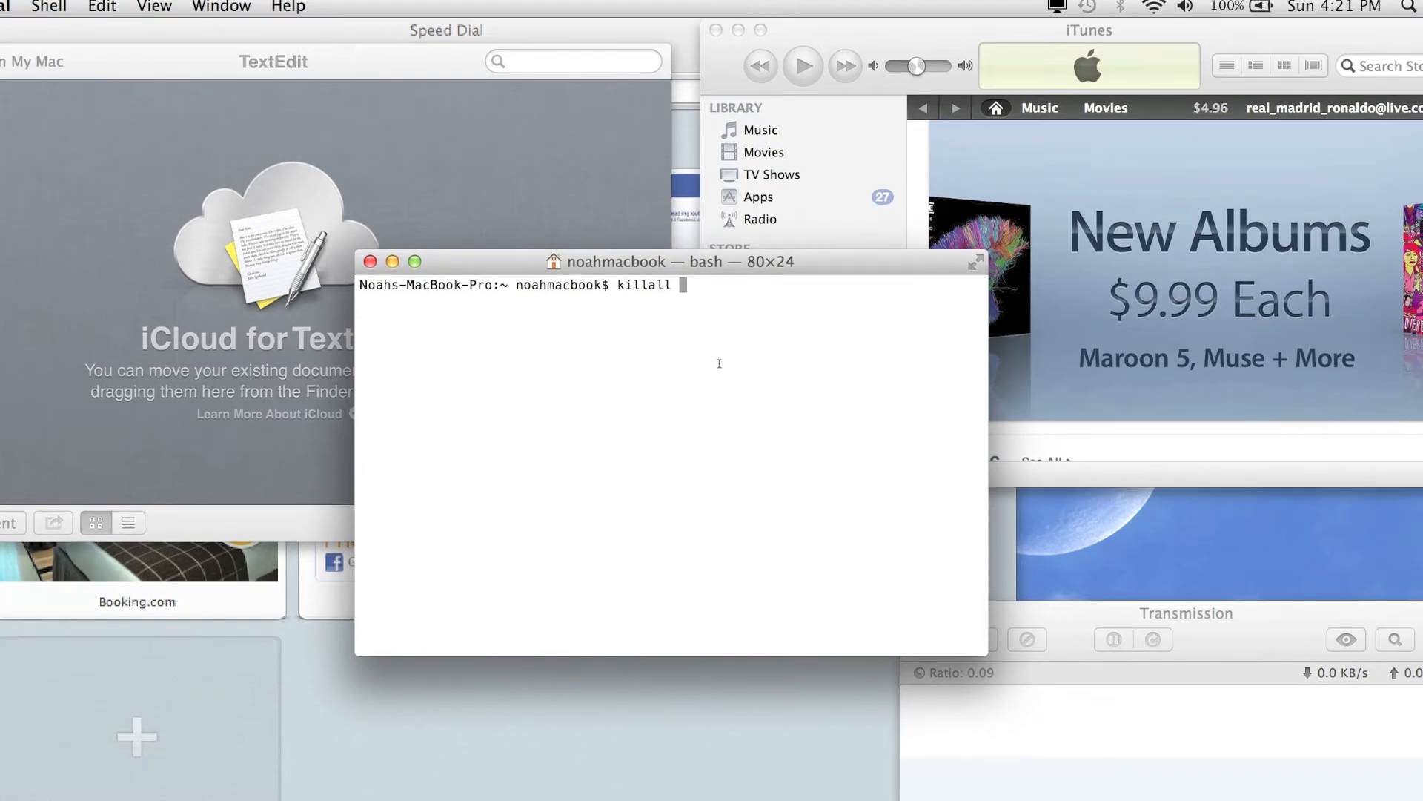
{"action": "type", "text": "TextEd"}
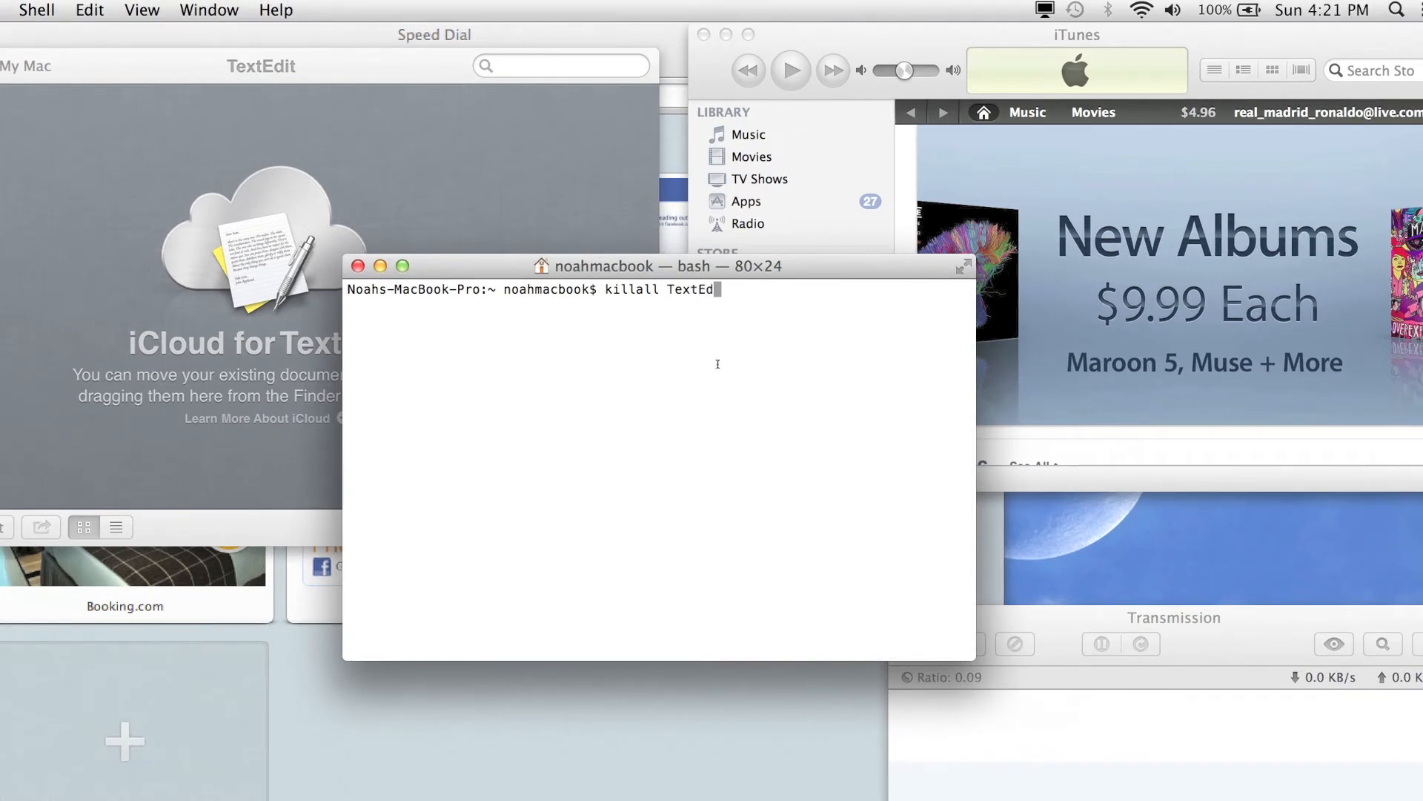
{"action": "type", "text": "it"}
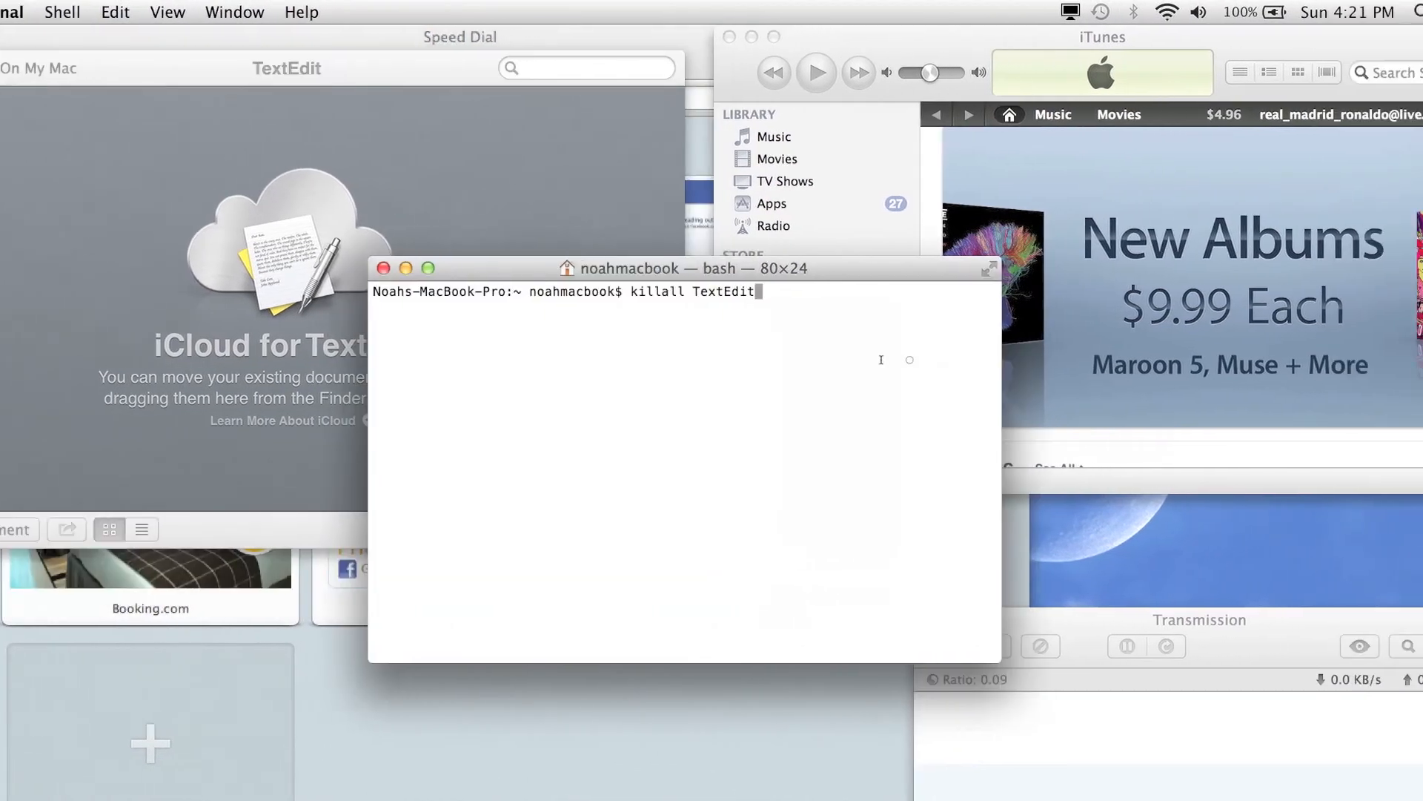
{"action": "key", "text": "Return"}
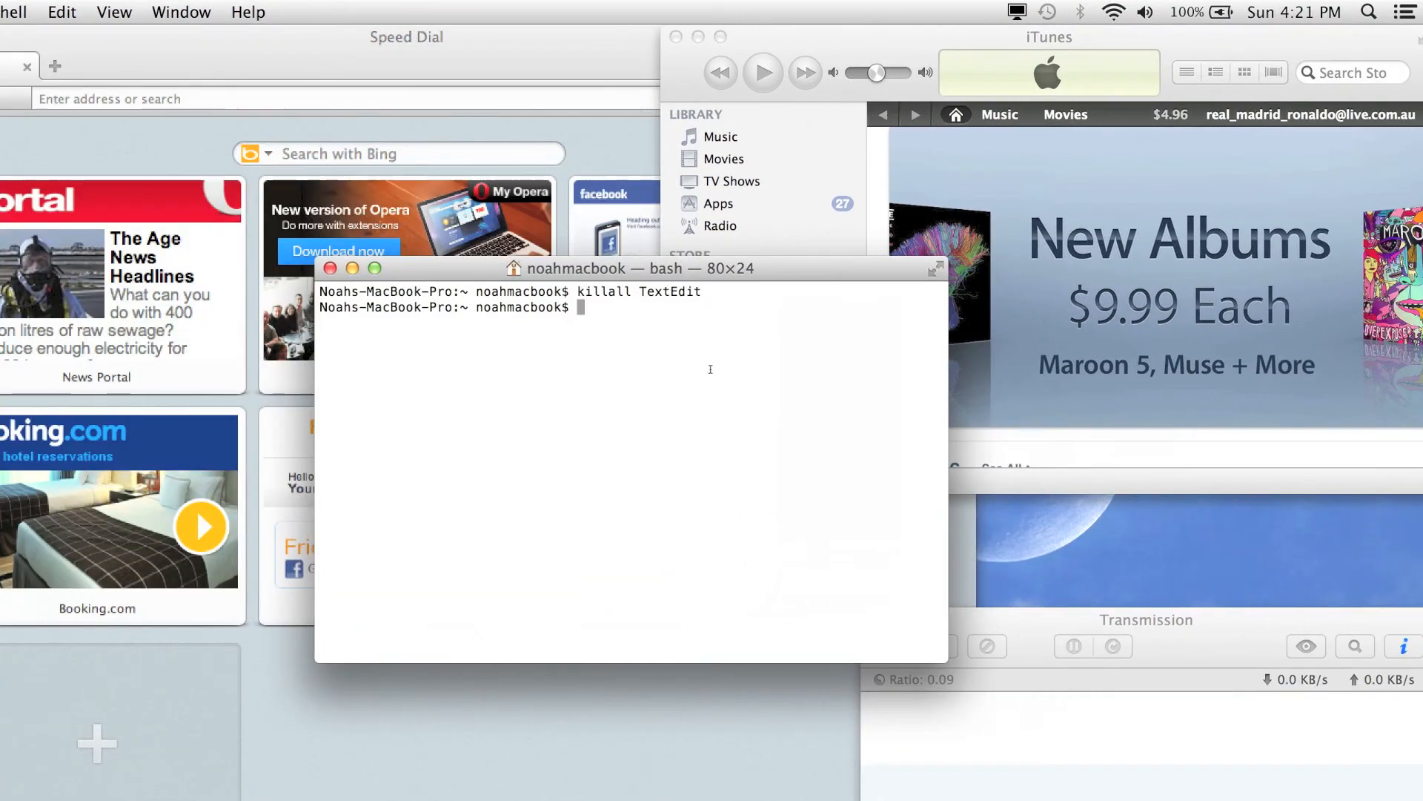
Step: Enter killall "iTunes" "Transmission" "Opera" at the prompt without running it
{"action": "scroll", "scroll_direction": "down", "scroll_amount": 3}
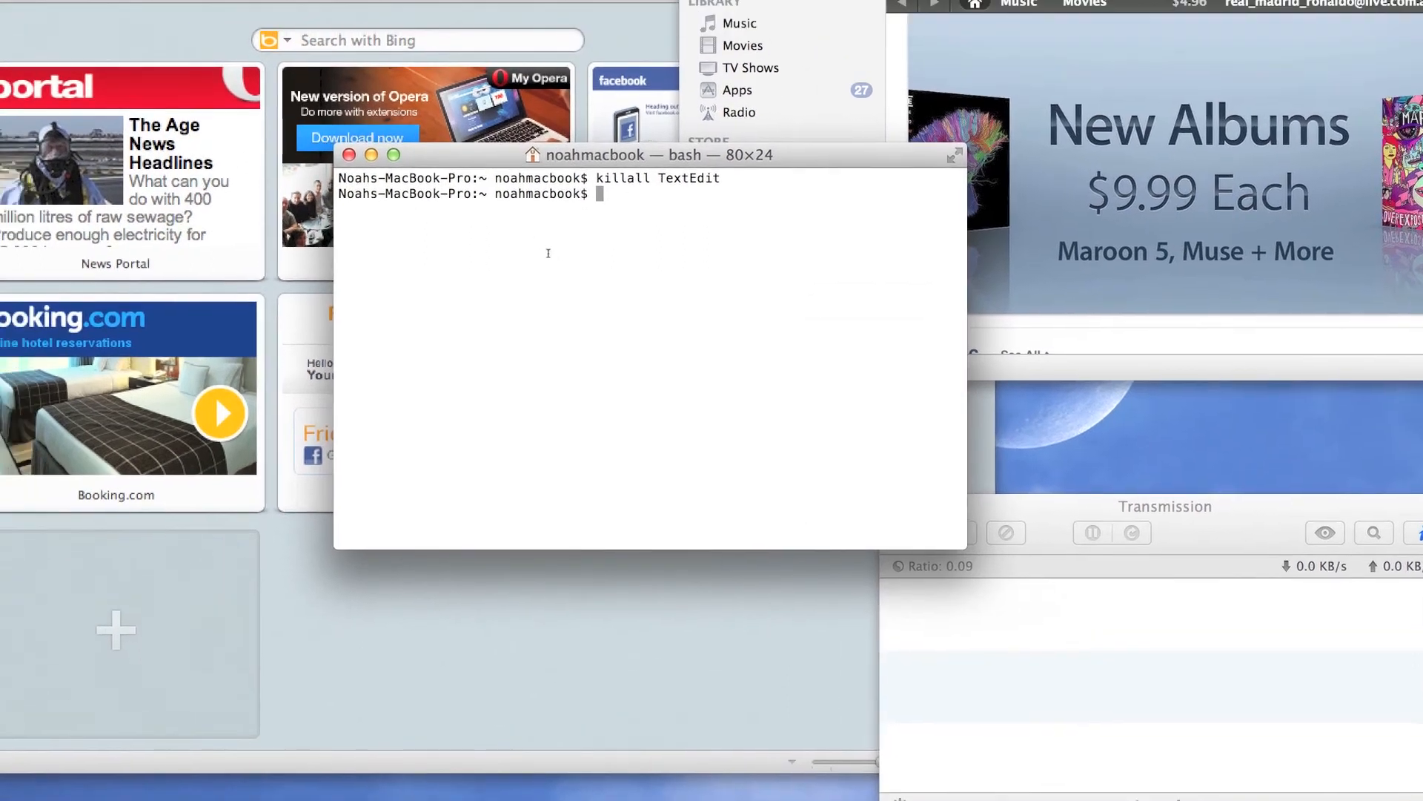
{"action": "type", "text": "k"}
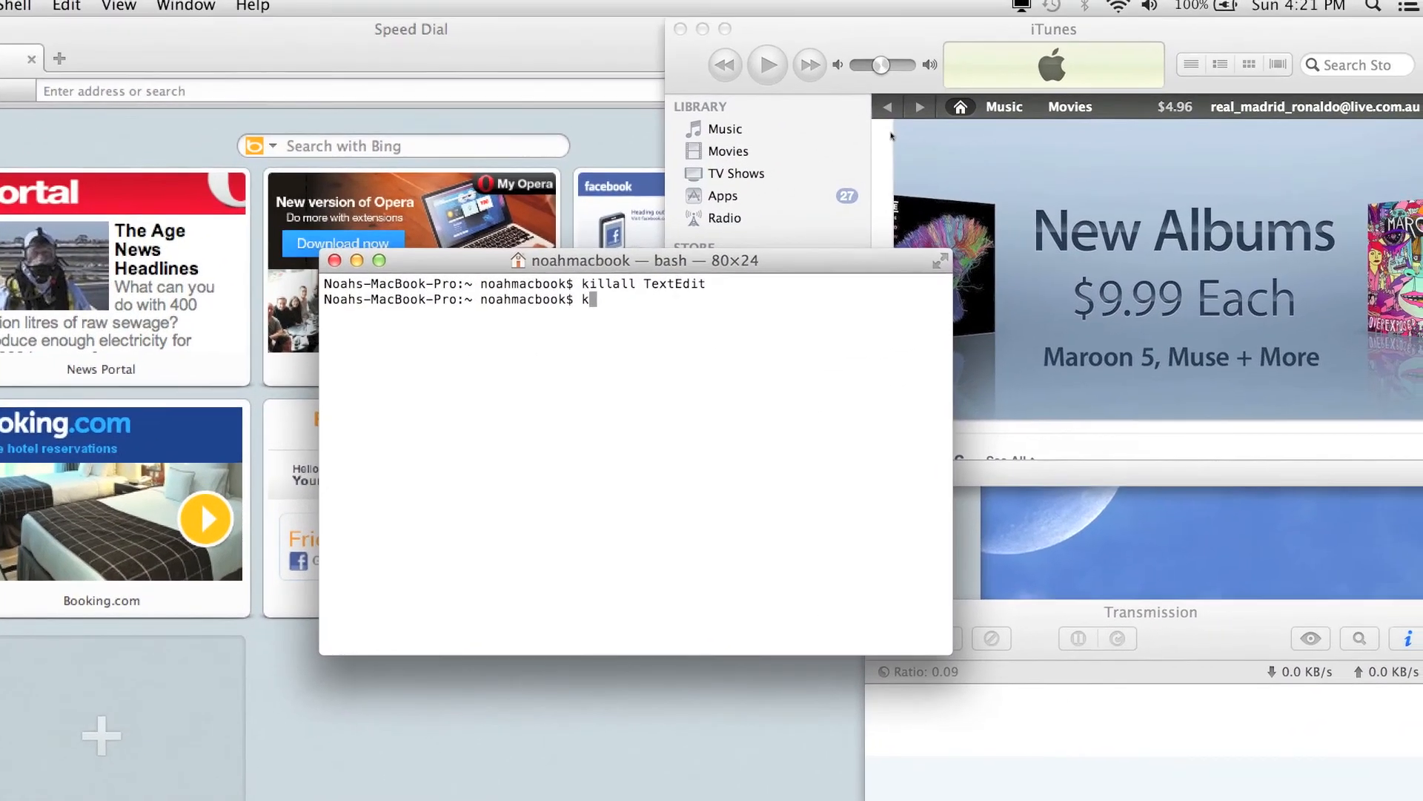
{"action": "type", "text": "illall"}
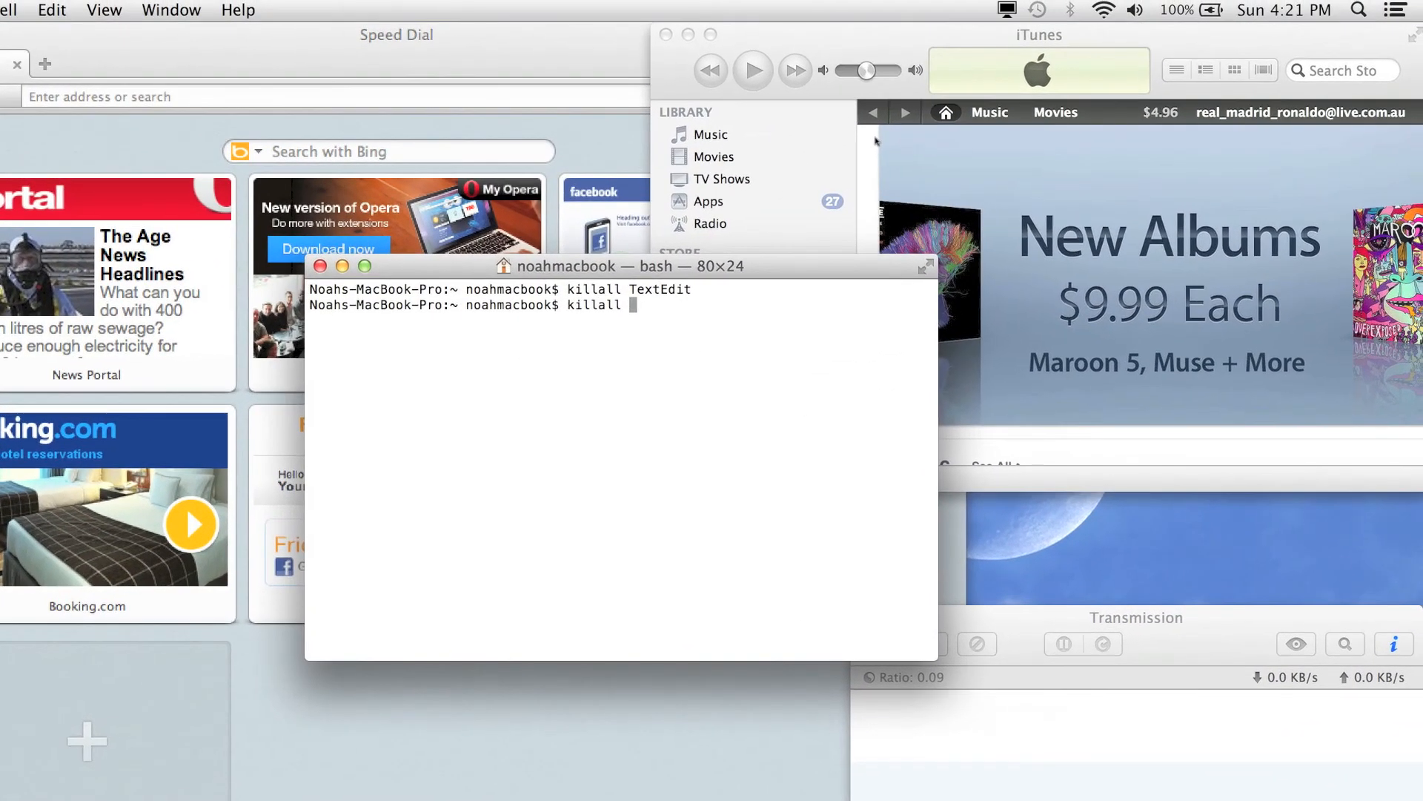
{"action": "type", "text": "i"}
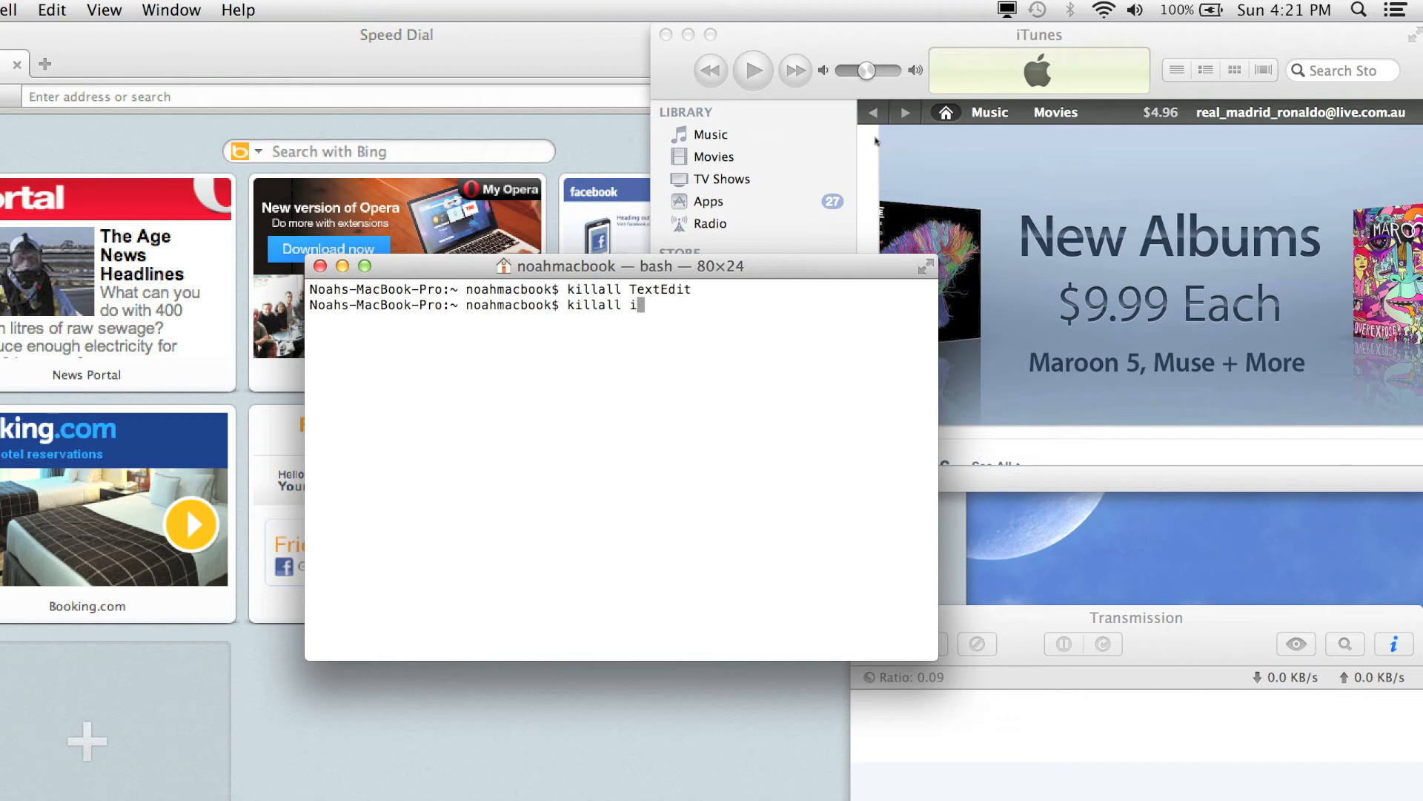
{"action": "type", "text": "\""}
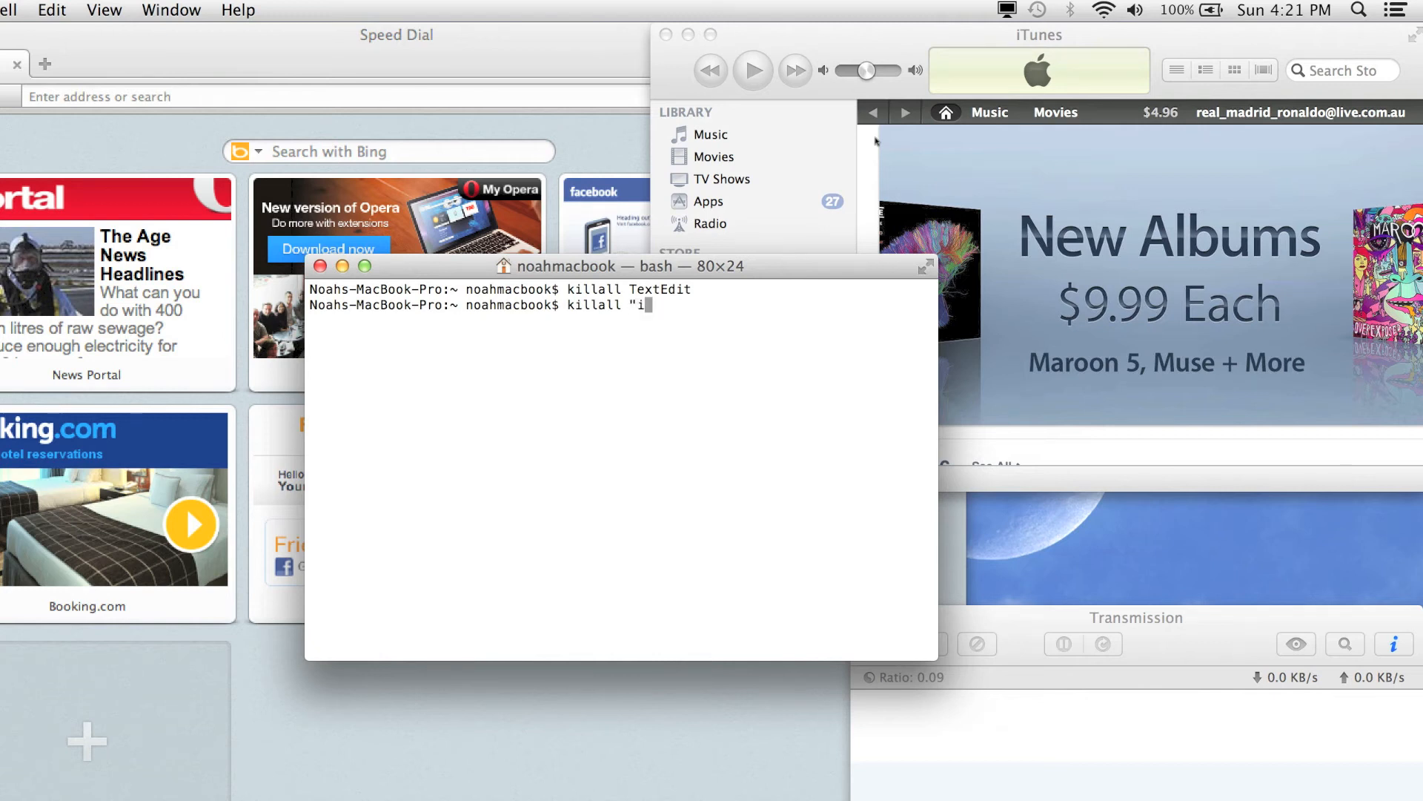
{"action": "type", "text": "Tunes"}
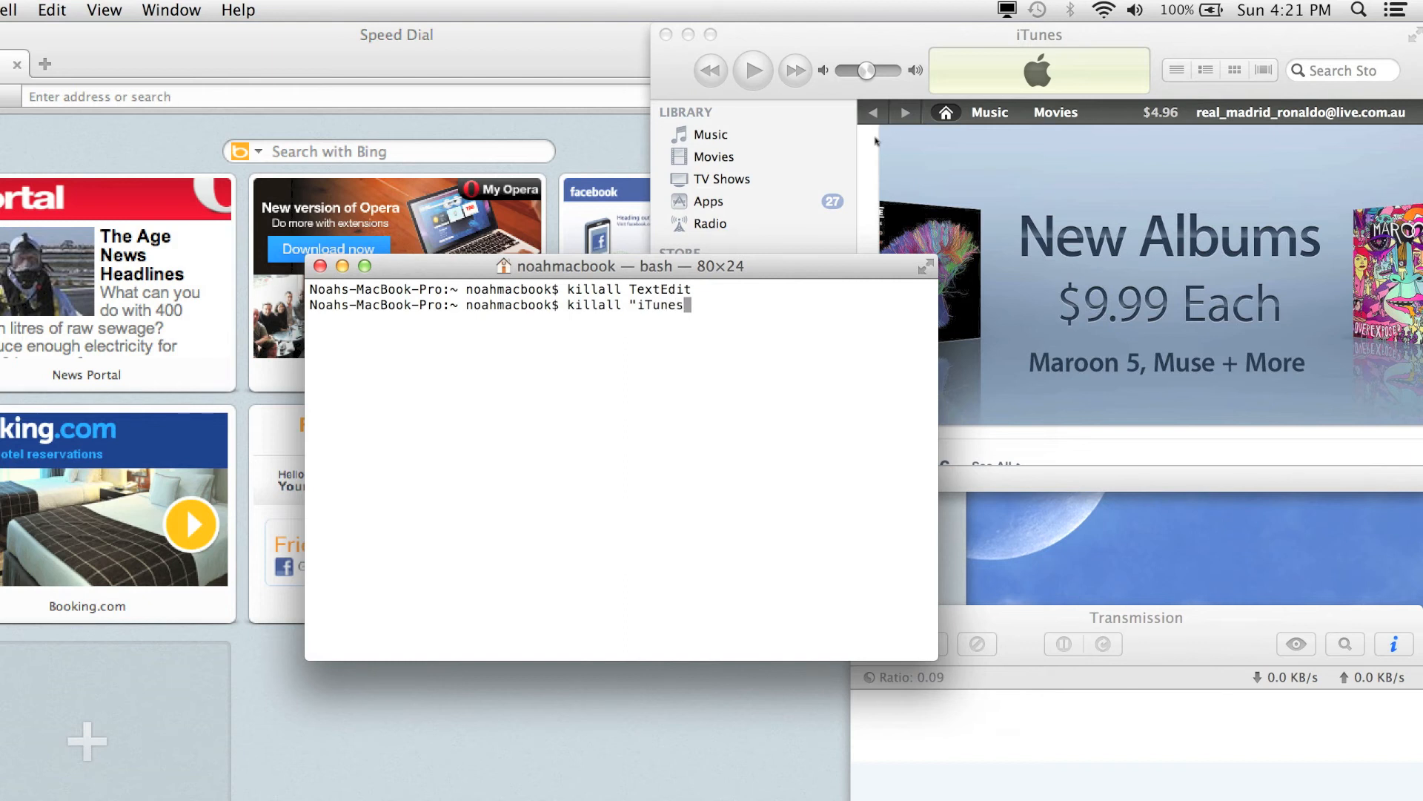
{"action": "type", "text": "\""}
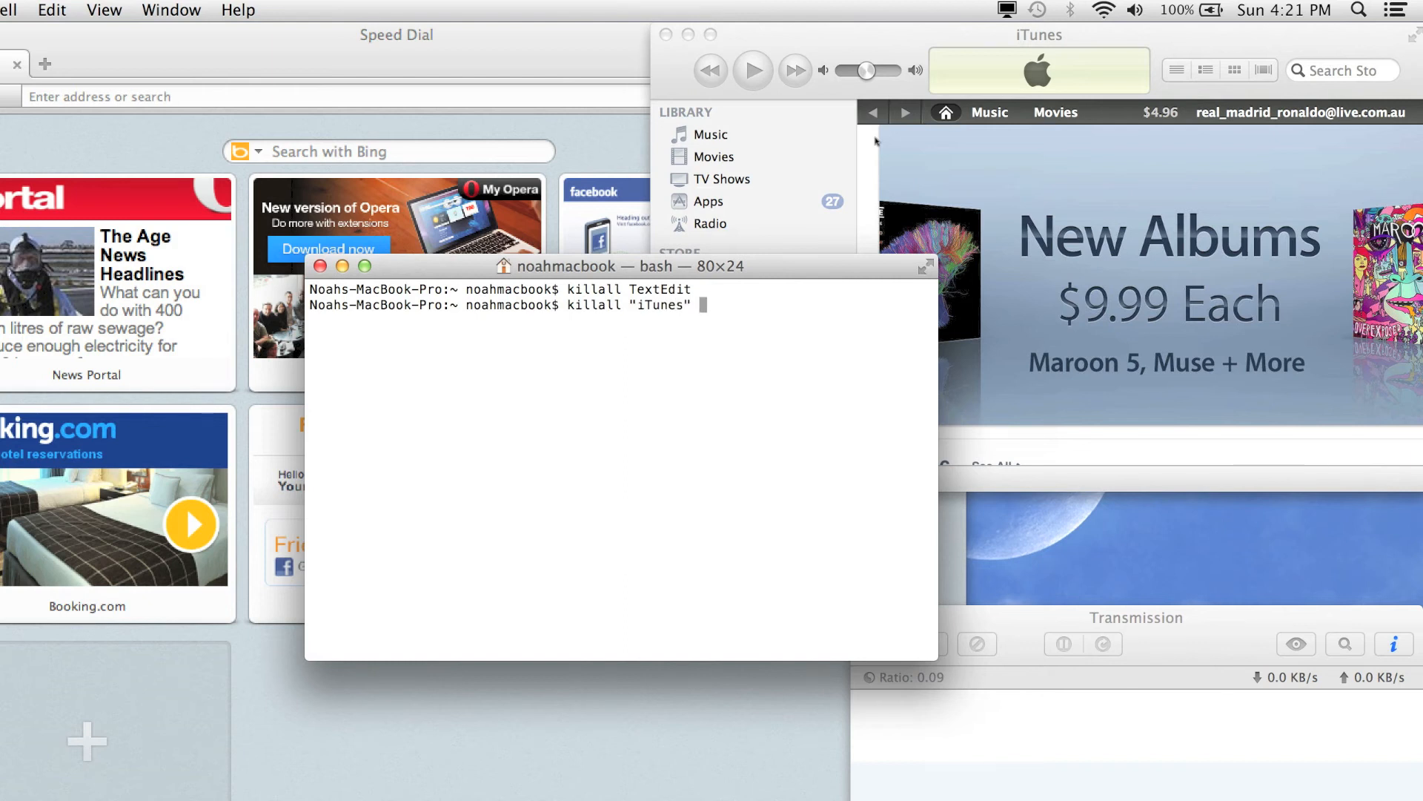
{"action": "type", "text": "\"\""}
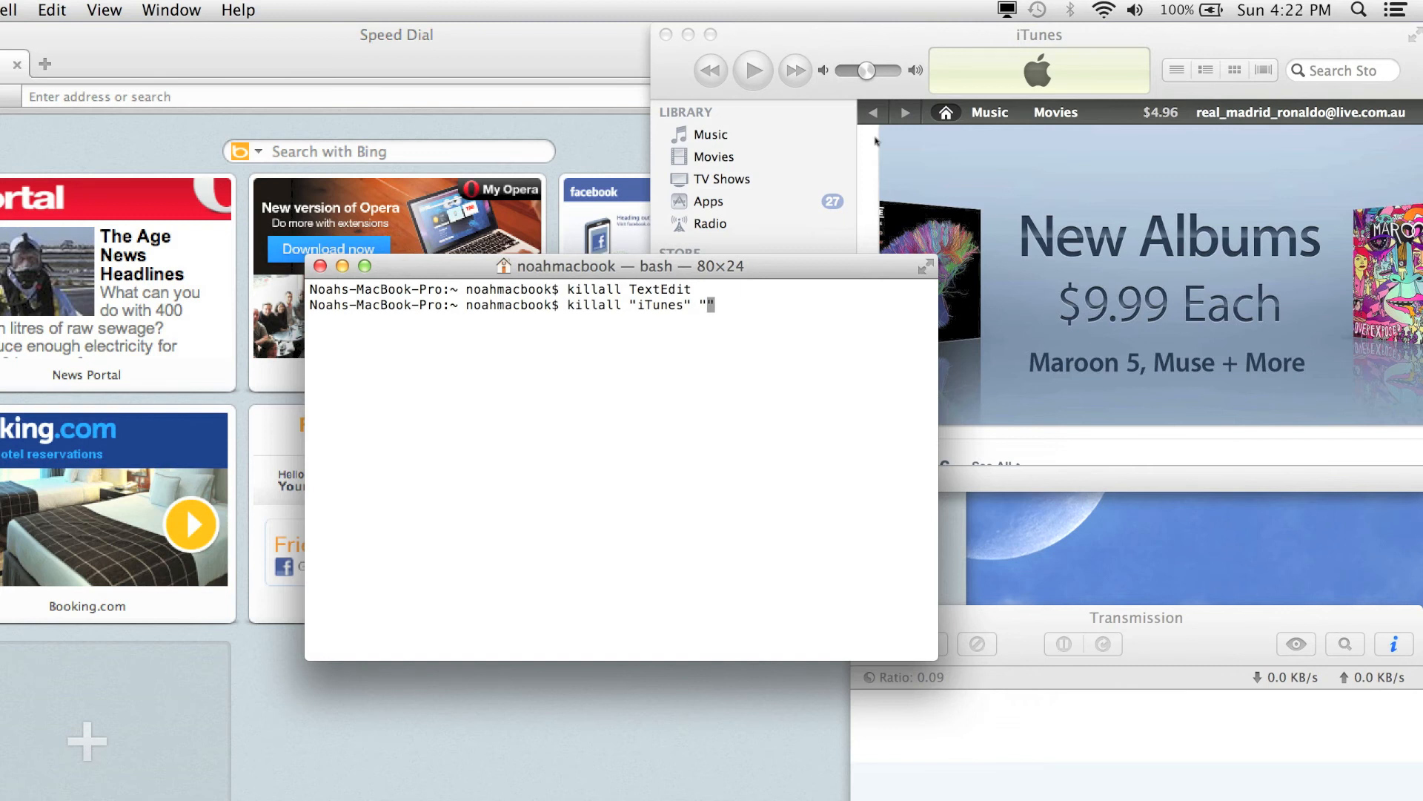
{"action": "type", "text": "Tr"}
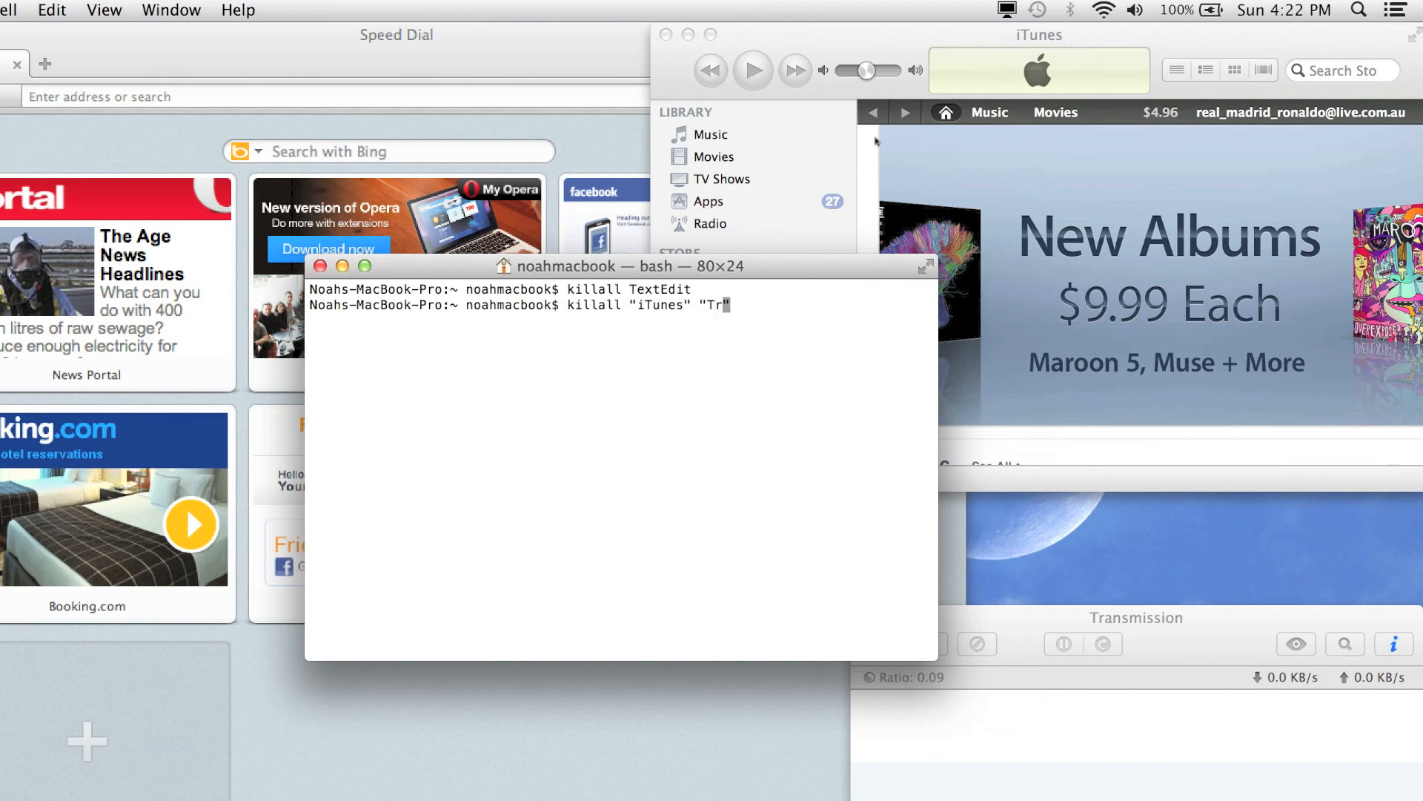
{"action": "type", "text": "ansmissi"}
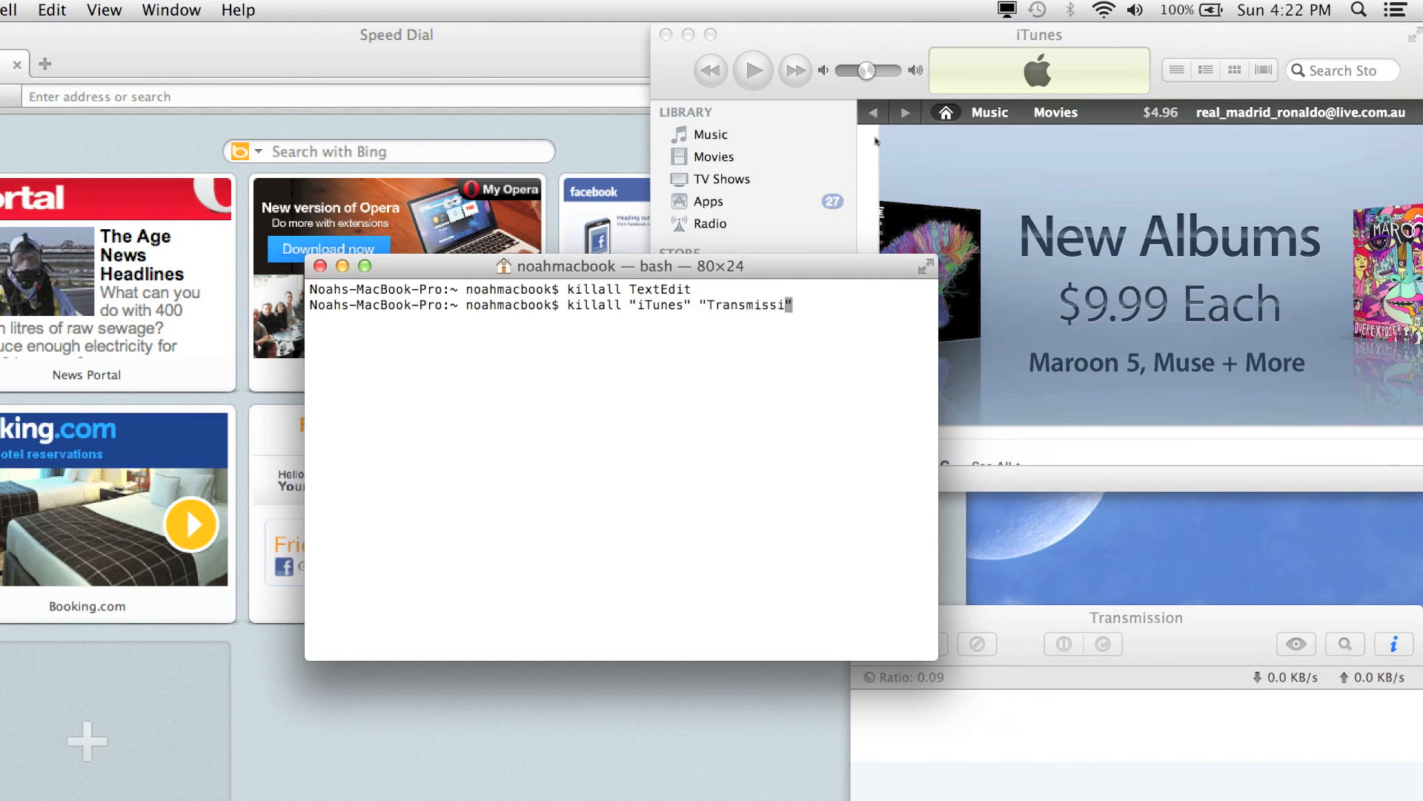
{"action": "type", "text": "on\" \""}
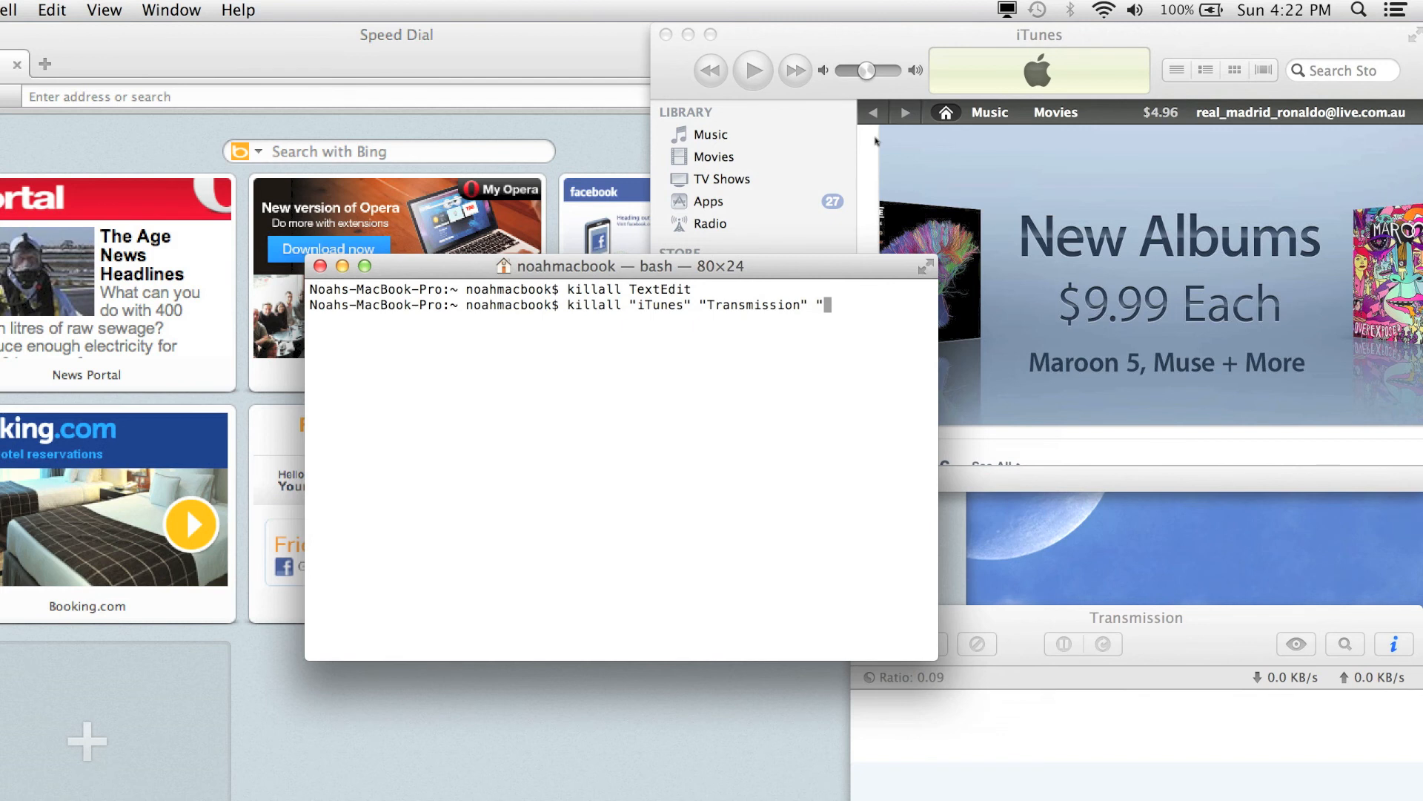
{"action": "type", "text": "Oper\""}
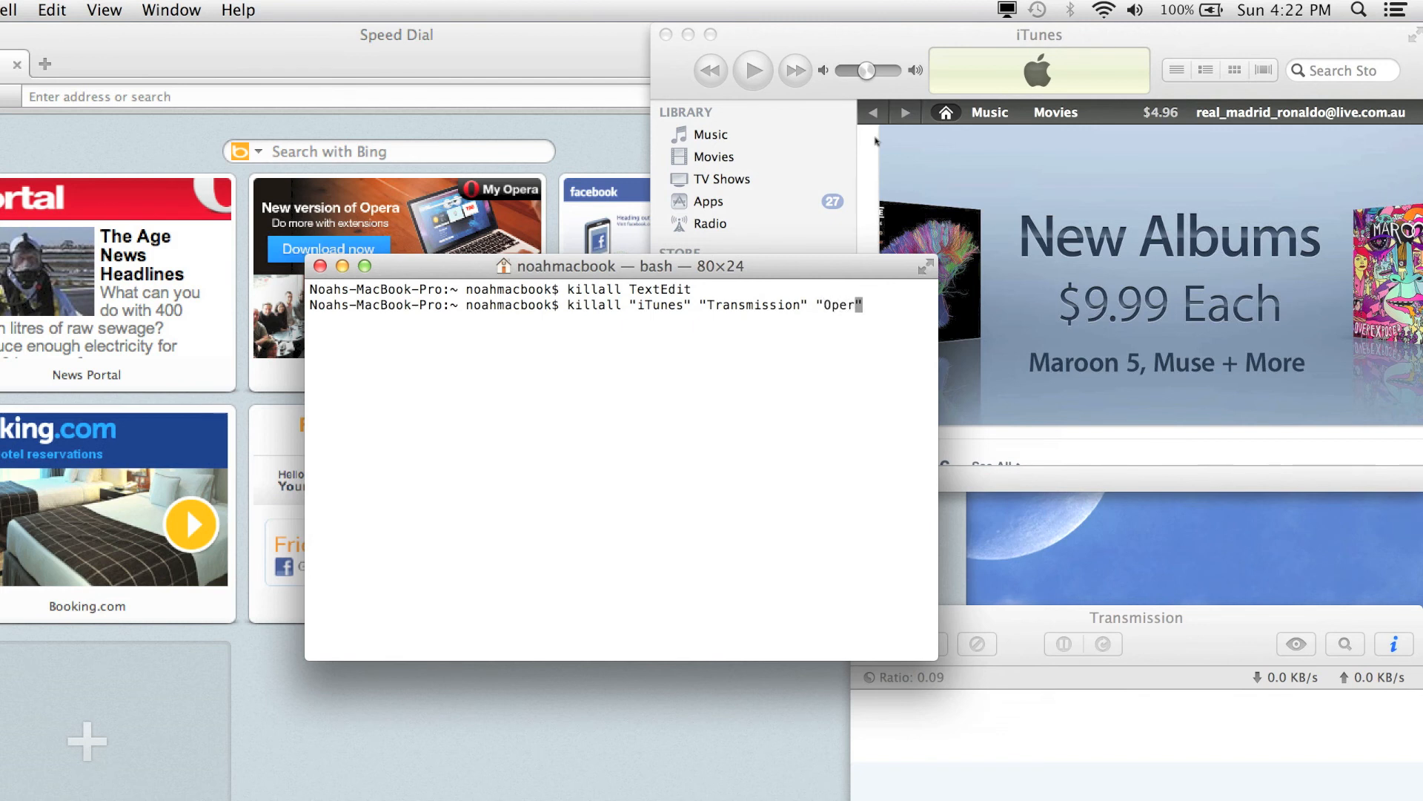
{"action": "type", "text": "a"}
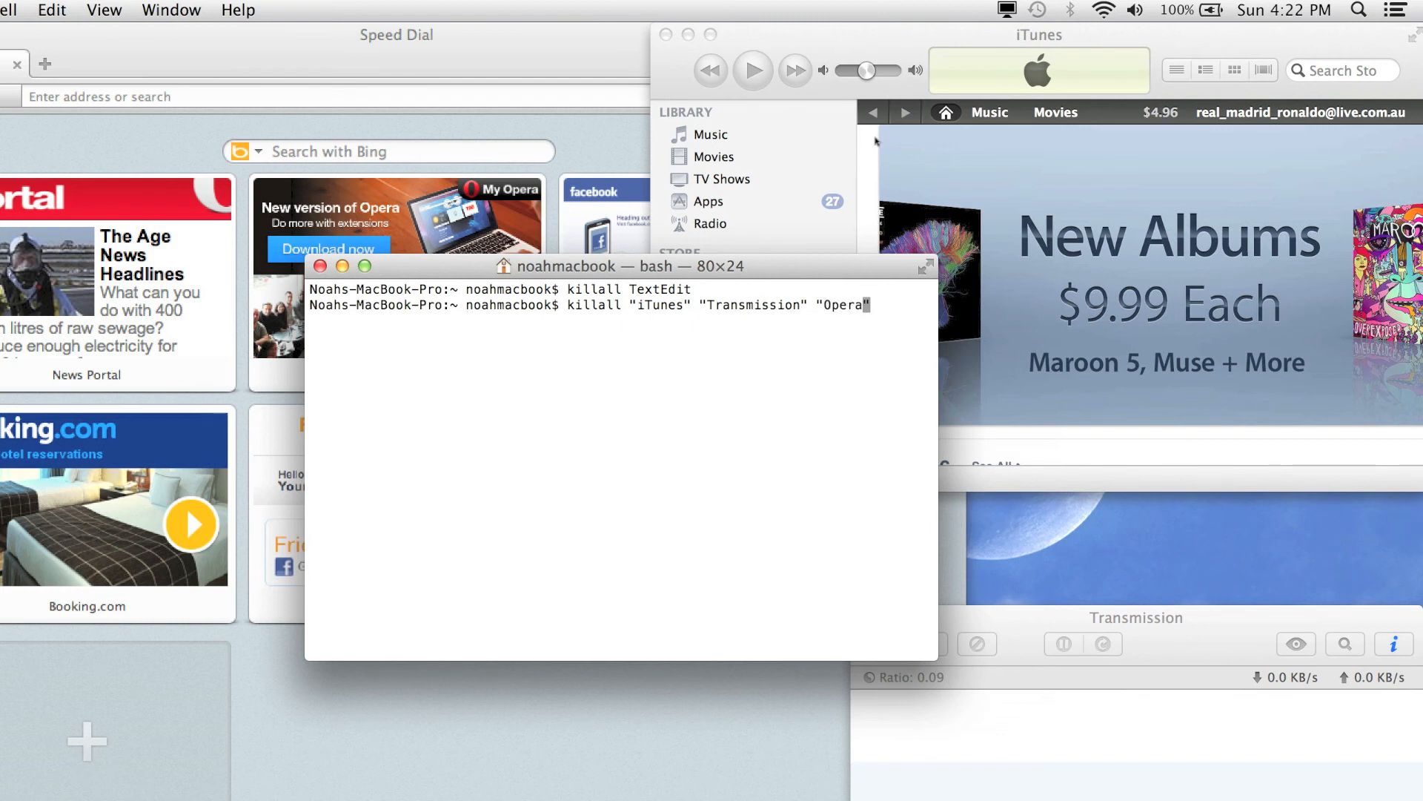